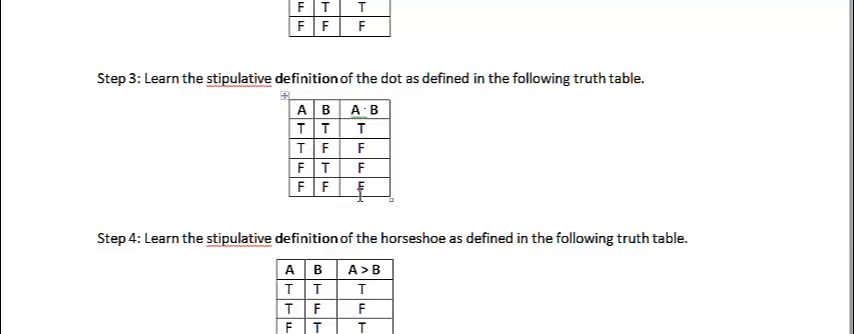
{"action": "scroll", "scroll_direction": "down", "scroll_amount": 3}
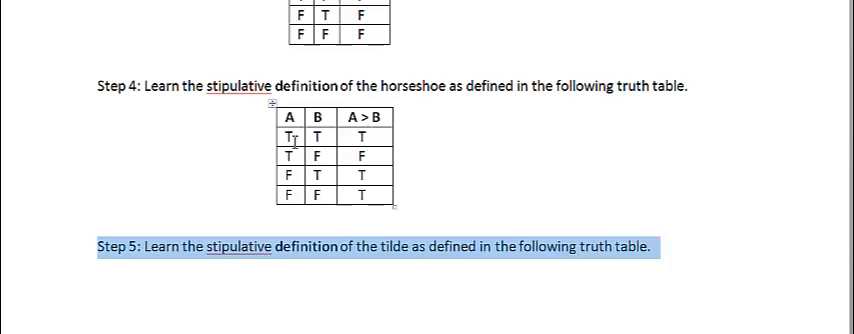
{"action": "mouse_move", "coordinate": [352, 148]}
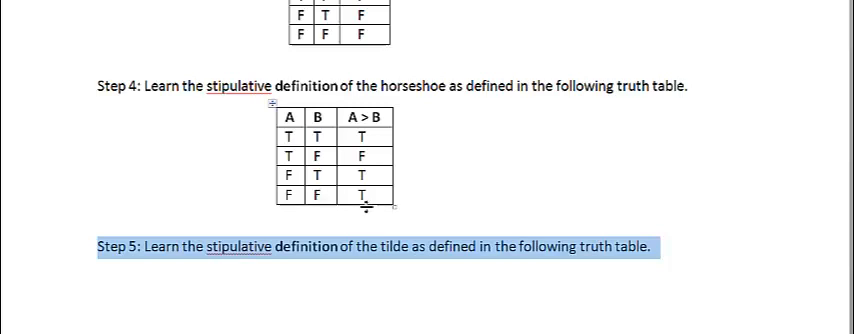
{"action": "mouse_move", "coordinate": [372, 204]}
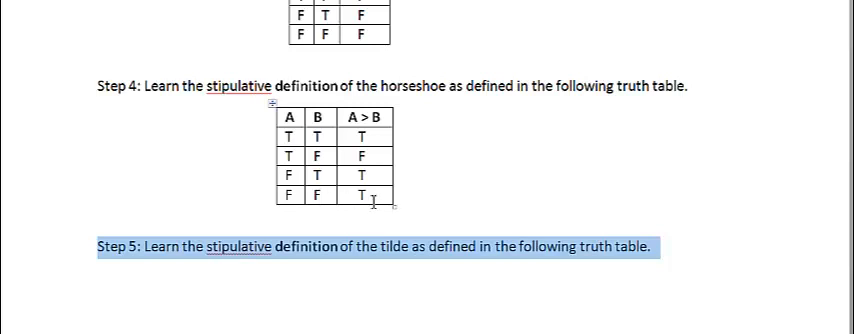